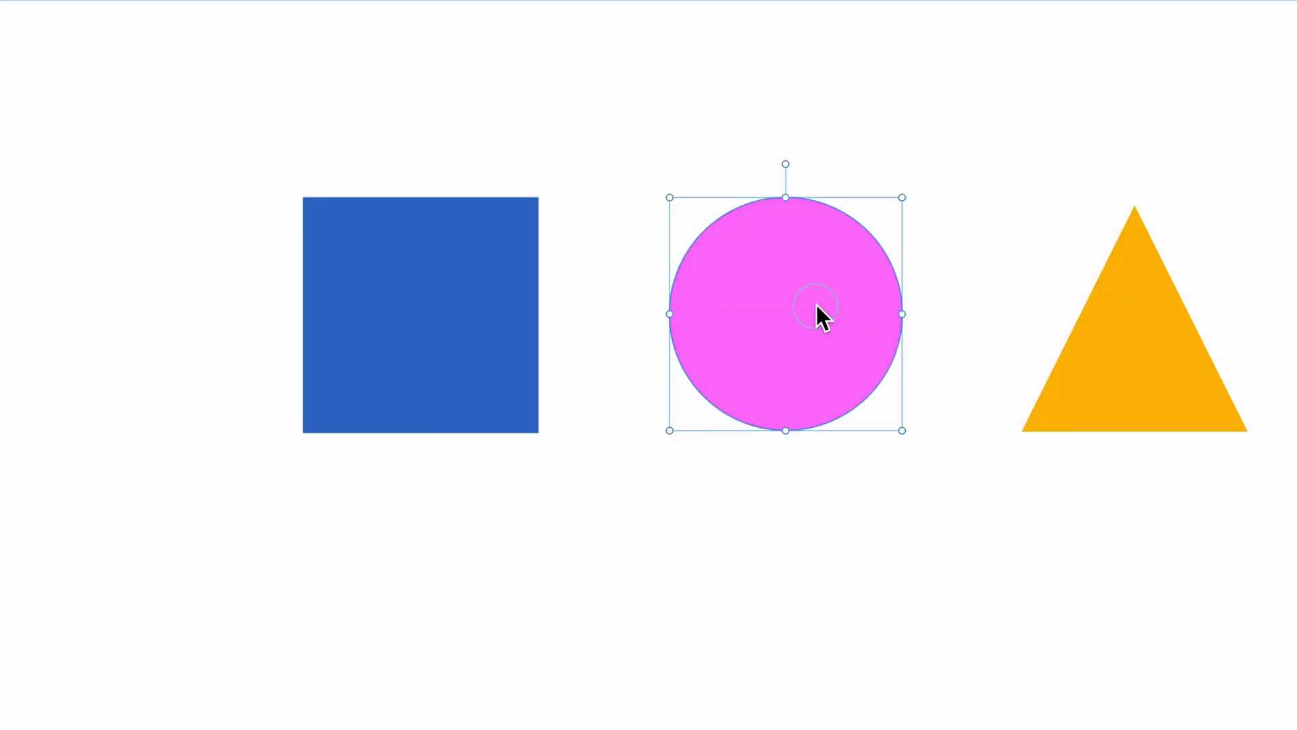
- Drag the pink circle onto the blue square's lower-right corner
{"action": "left_click_drag", "start_coordinate": [815, 318], "coordinate": [570, 421]}
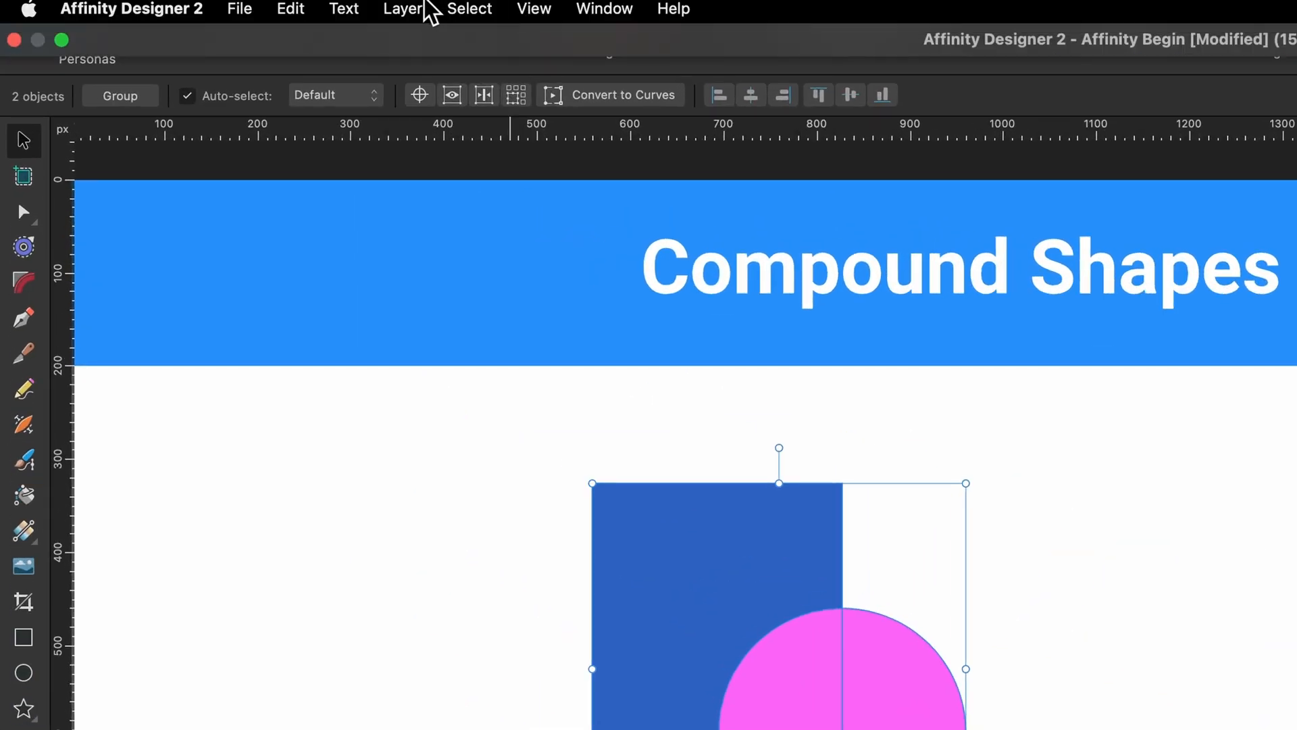
- Combine the square and circle into an additive compound from the Layer menu
{"action": "left_click", "coordinate": [402, 9]}
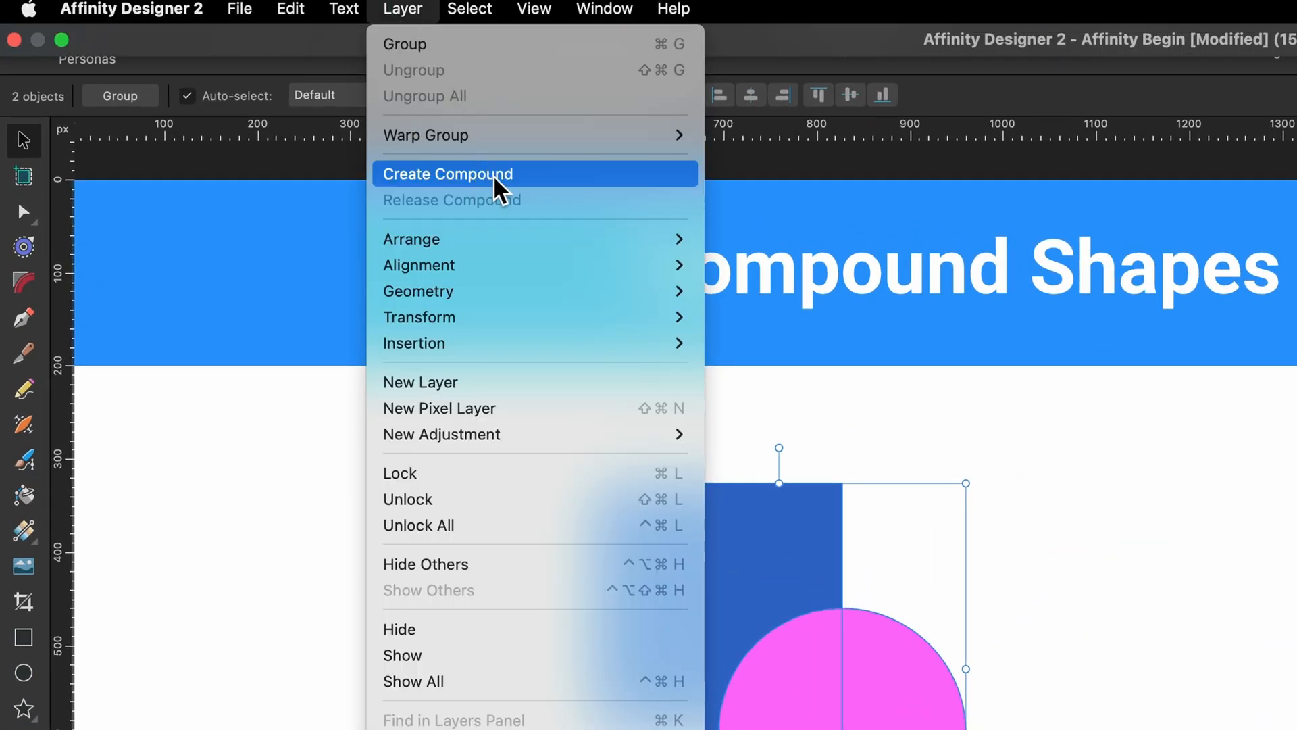
{"action": "left_click", "coordinate": [447, 174]}
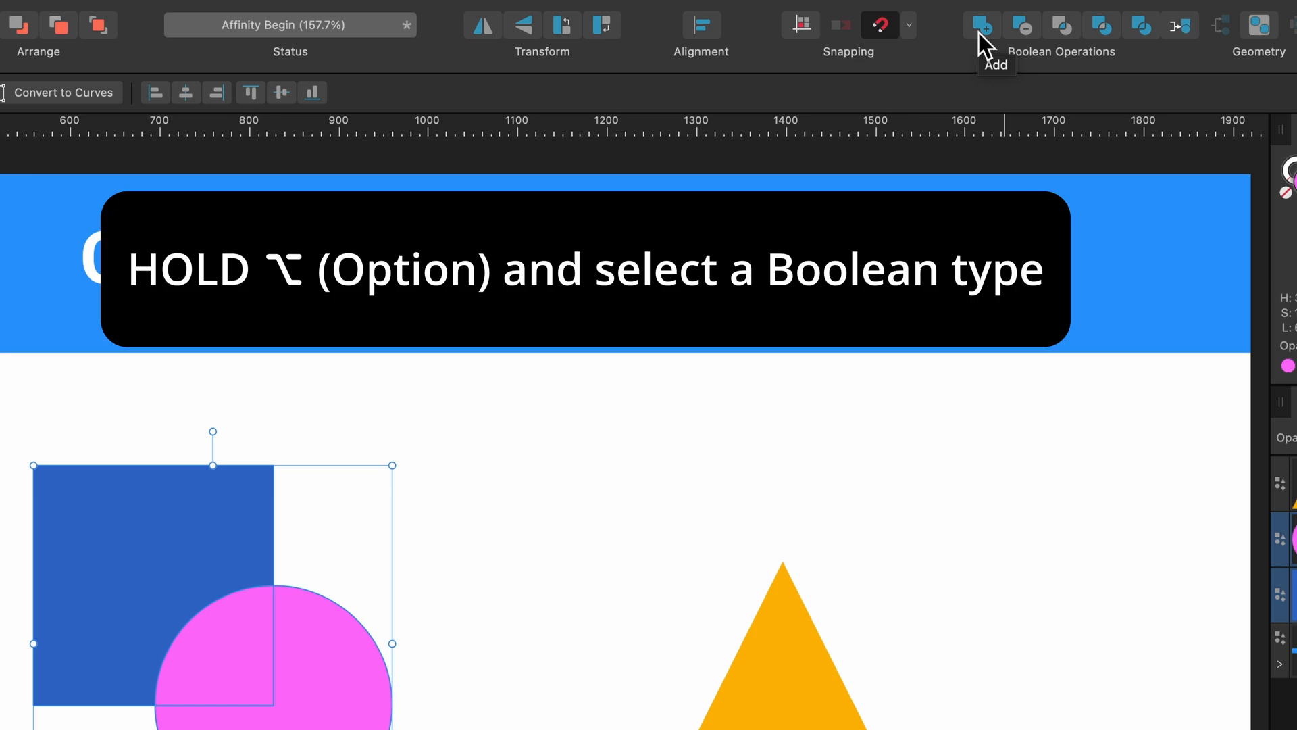
{"action": "left_click", "coordinate": [983, 25]}
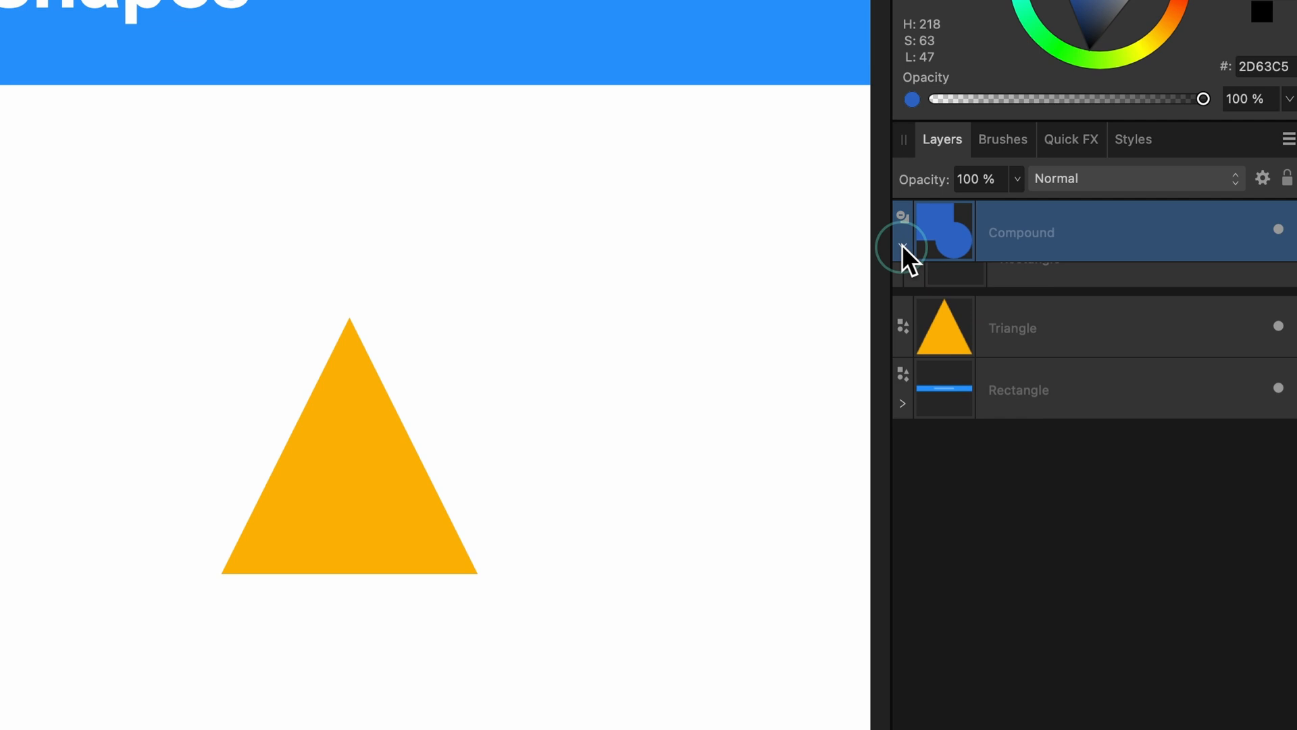
- Expand the Compound layer and reposition the Ellipse child over the square's corner
{"action": "left_click", "coordinate": [903, 246]}
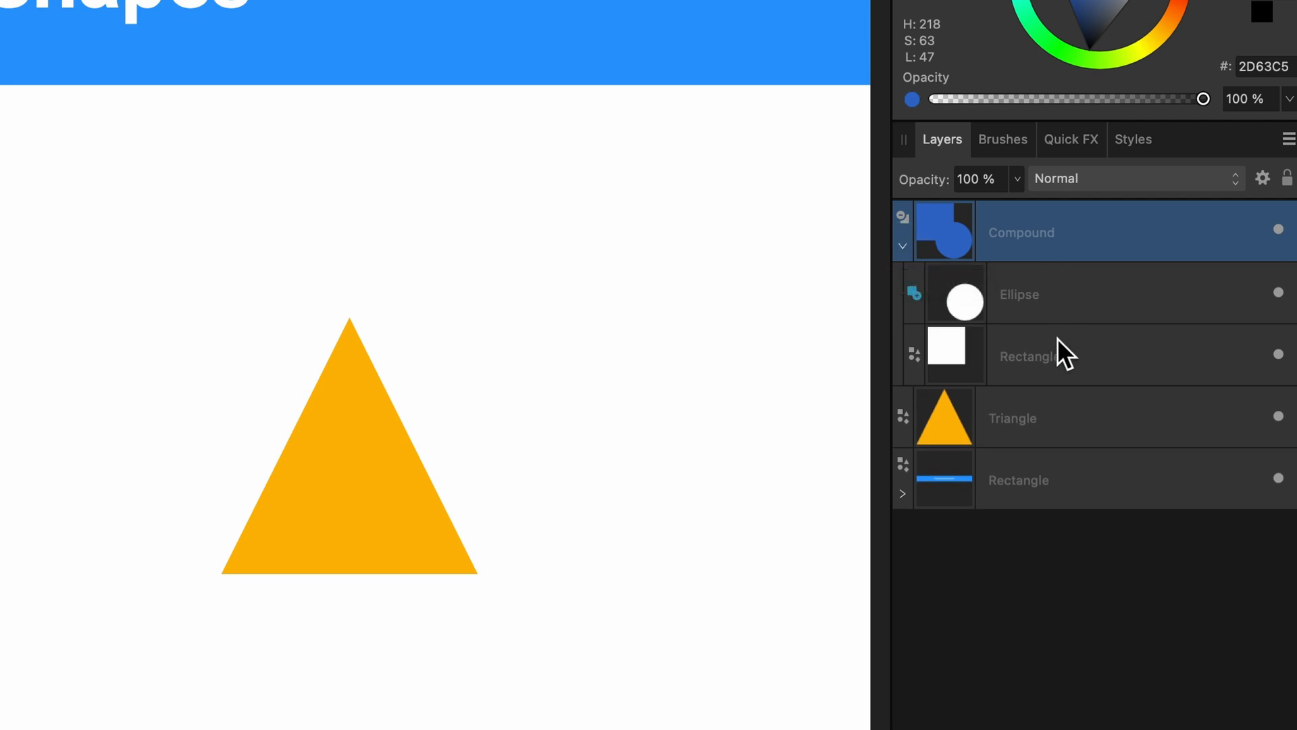
{"action": "mouse_move", "coordinate": [1059, 327]}
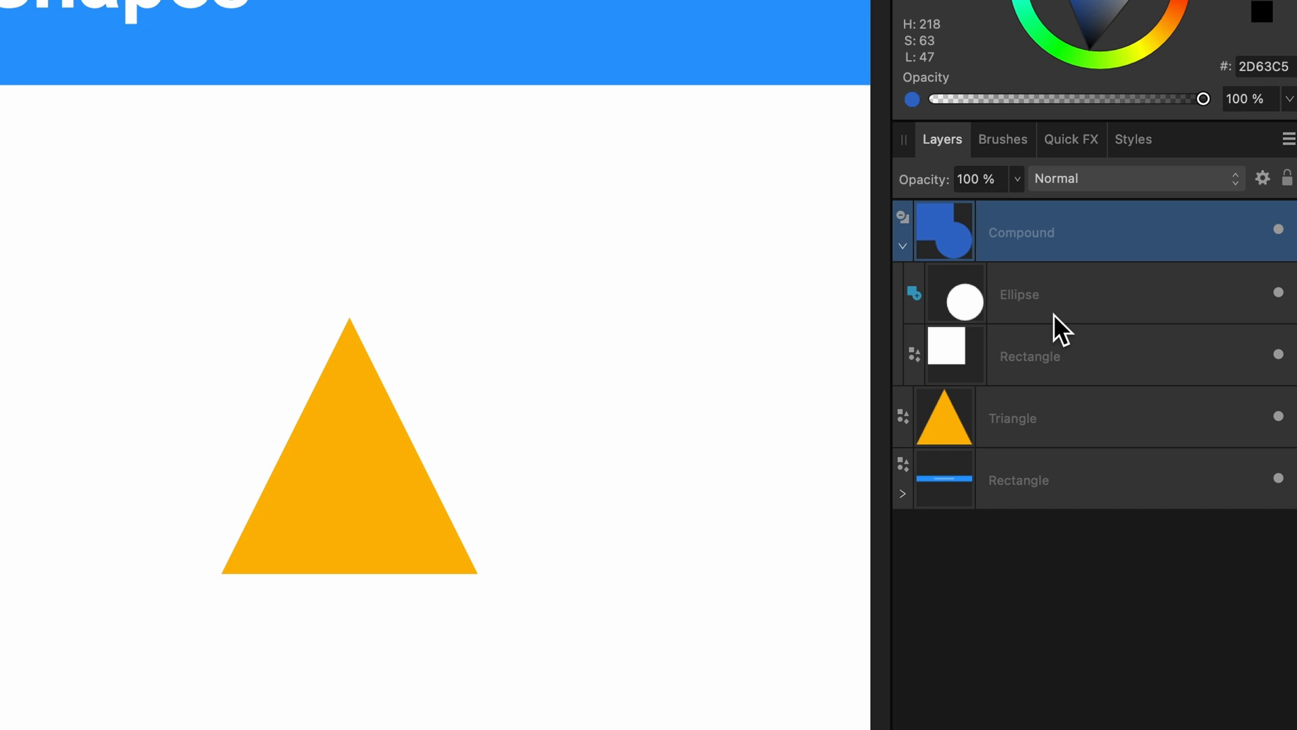
{"action": "left_click", "coordinate": [1047, 295]}
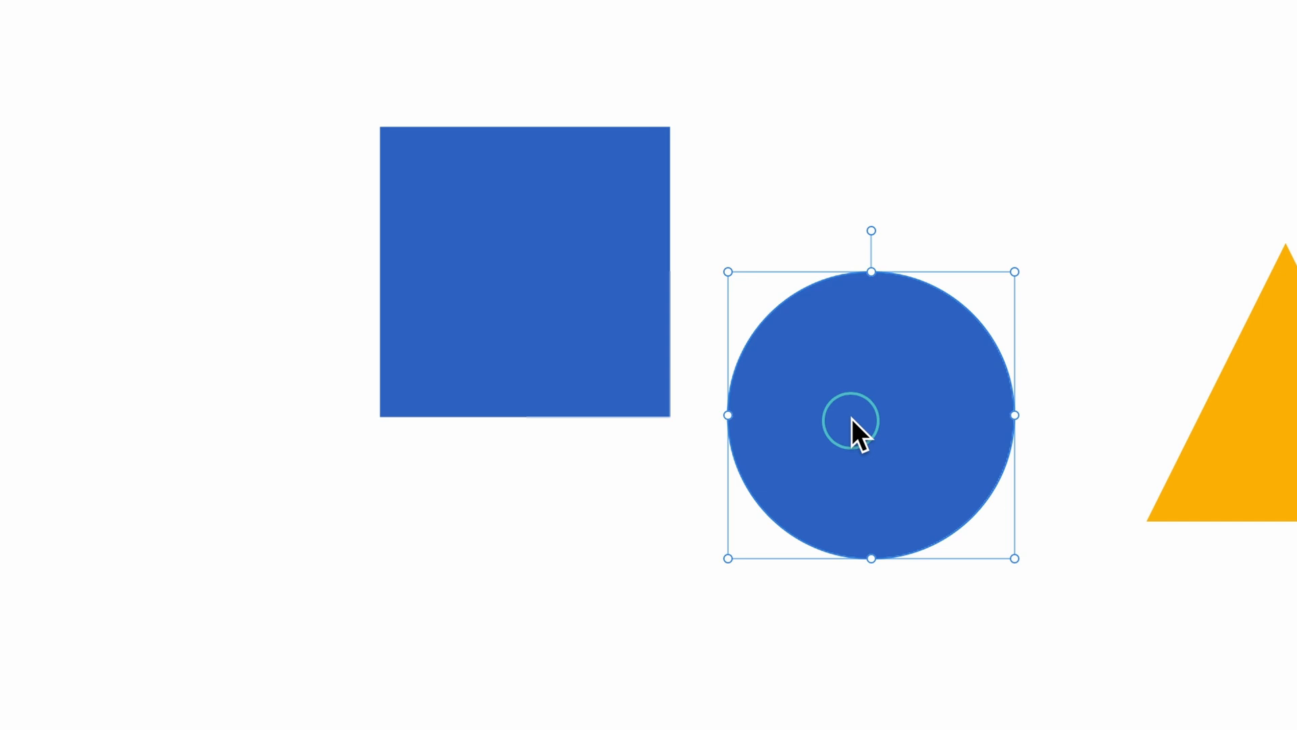
{"action": "left_click_drag", "start_coordinate": [856, 426], "coordinate": [649, 435]}
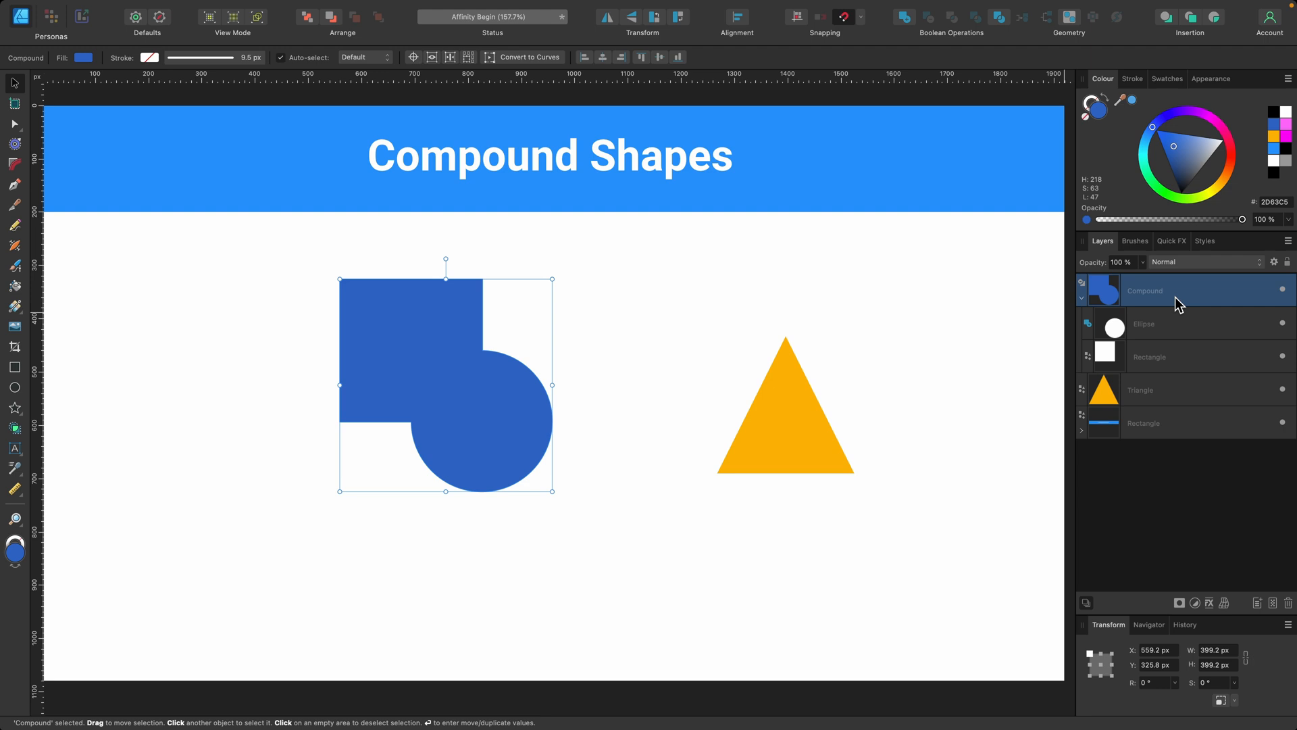
{"action": "mouse_move", "coordinate": [142, 352]}
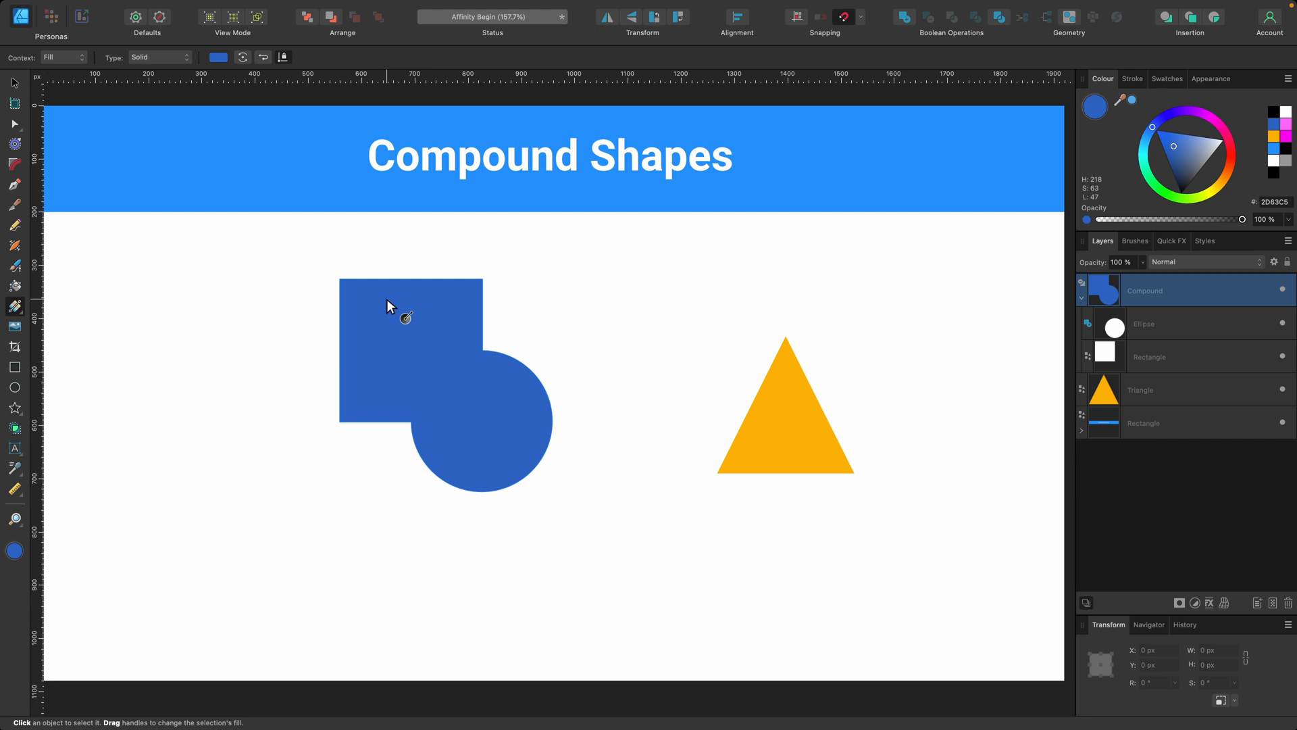
{"action": "left_click_drag", "start_coordinate": [386, 298], "coordinate": [511, 445]}
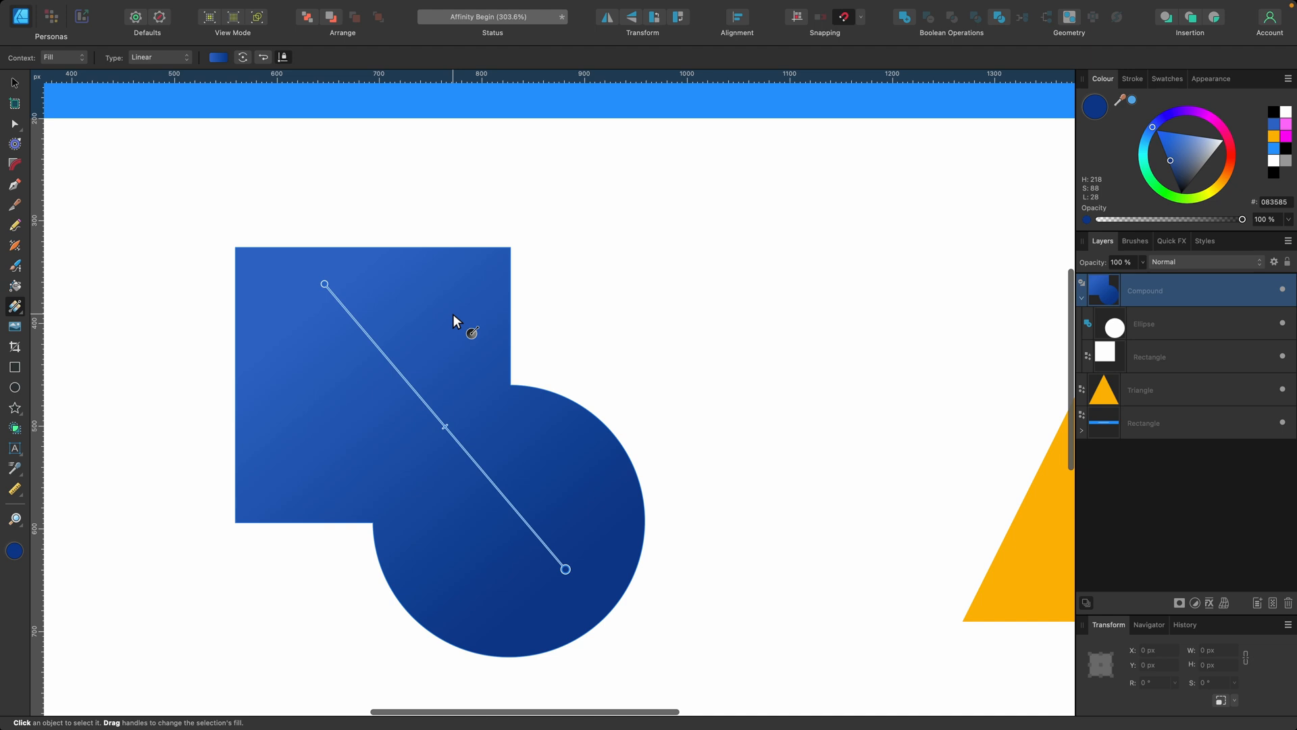
{"action": "key", "text": "cmd+z"}
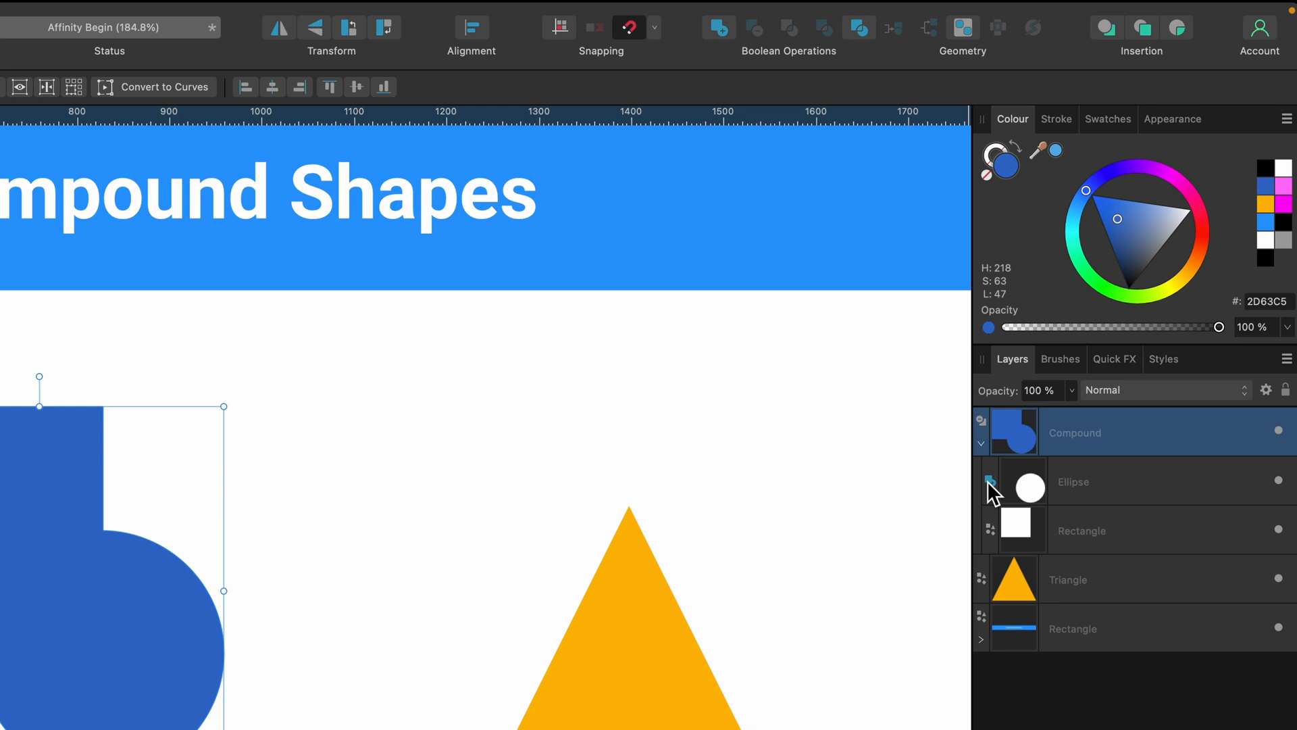
{"action": "left_click", "coordinate": [980, 459]}
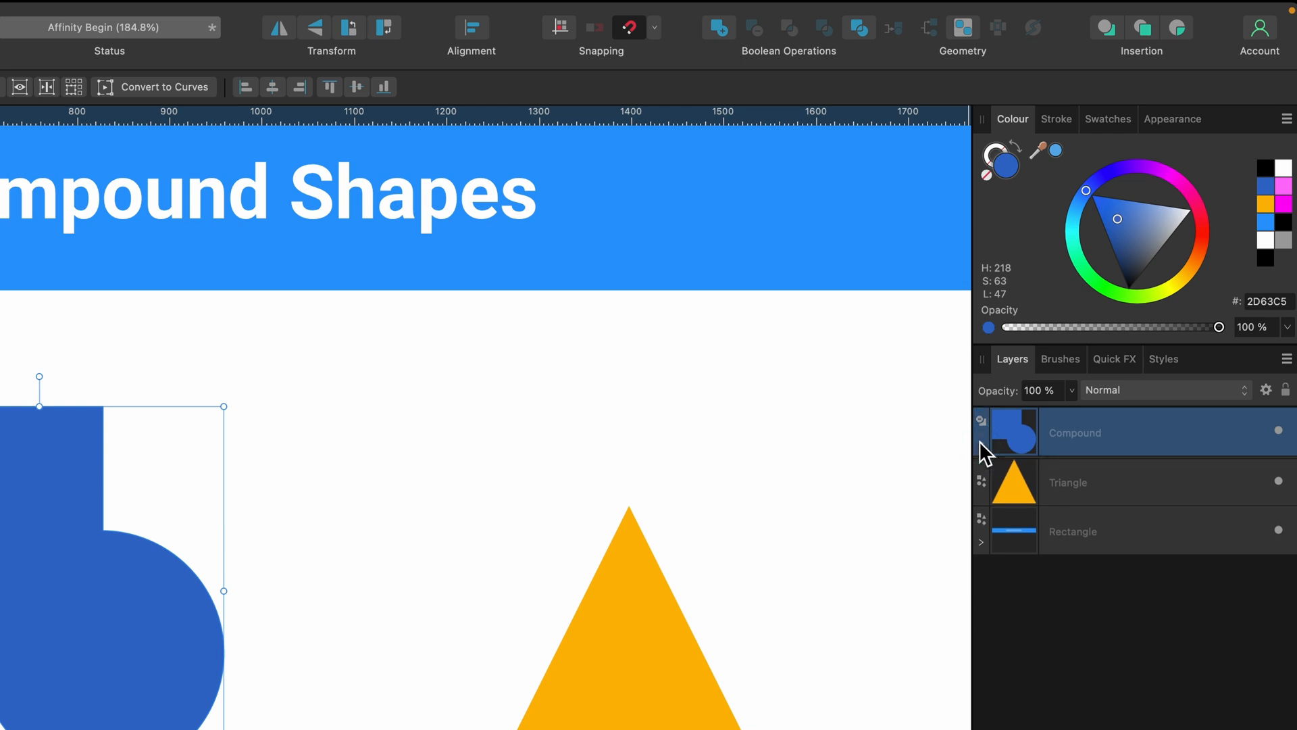
{"action": "left_click", "coordinate": [981, 444]}
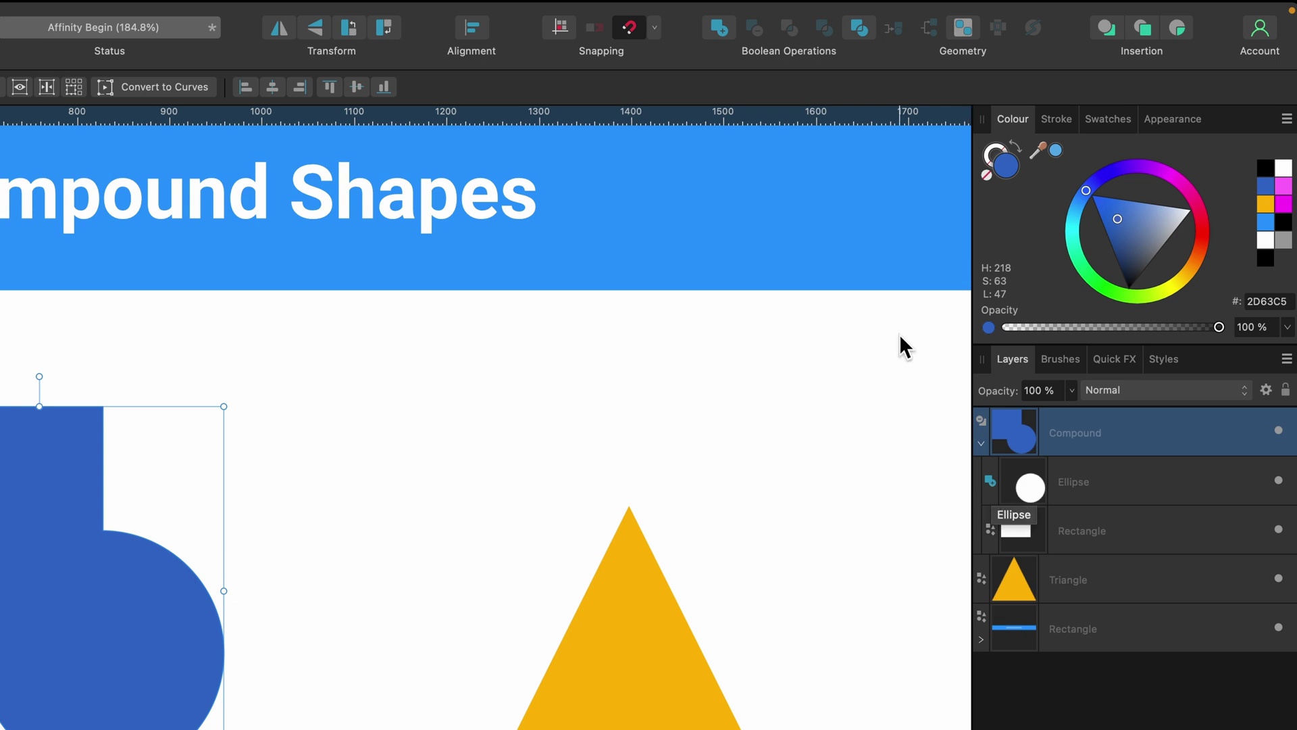
{"action": "mouse_move", "coordinate": [719, 28]}
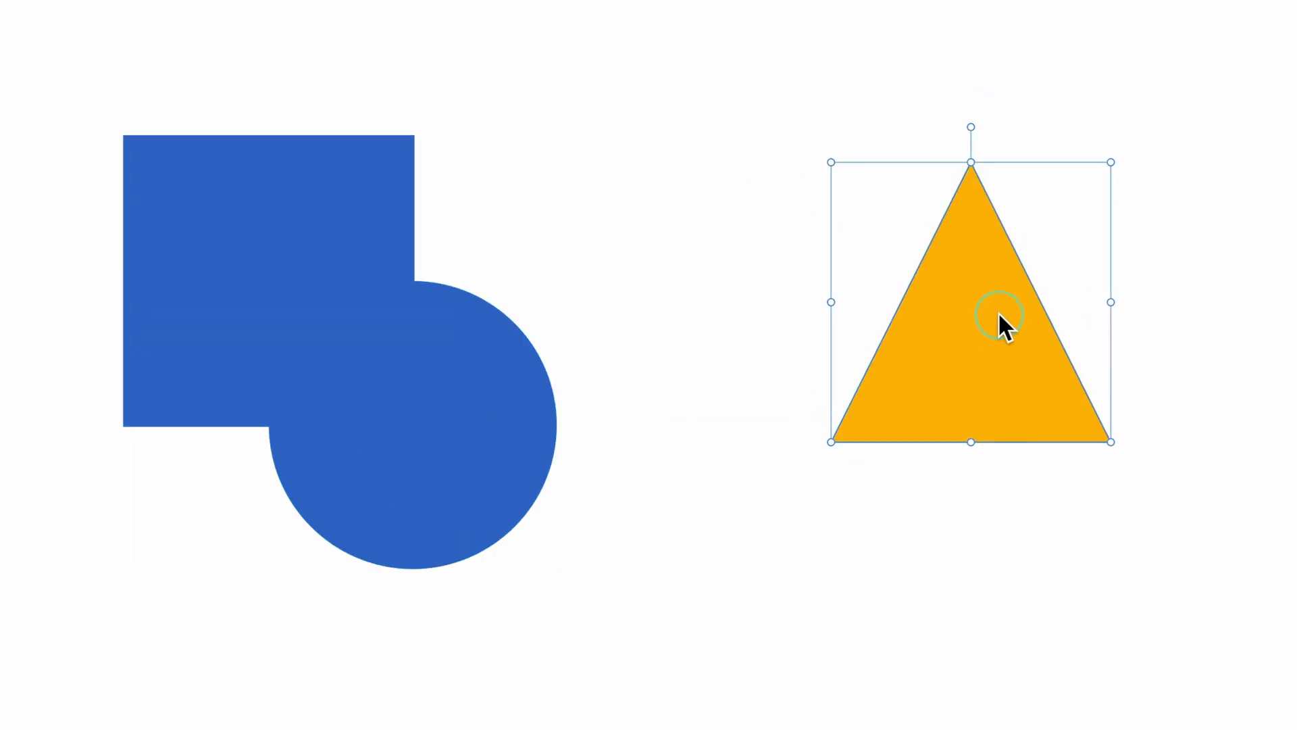
- Move the Triangle layer into the Compound and fill the whole compound orange
{"action": "left_click_drag", "start_coordinate": [1007, 322], "coordinate": [870, 401]}
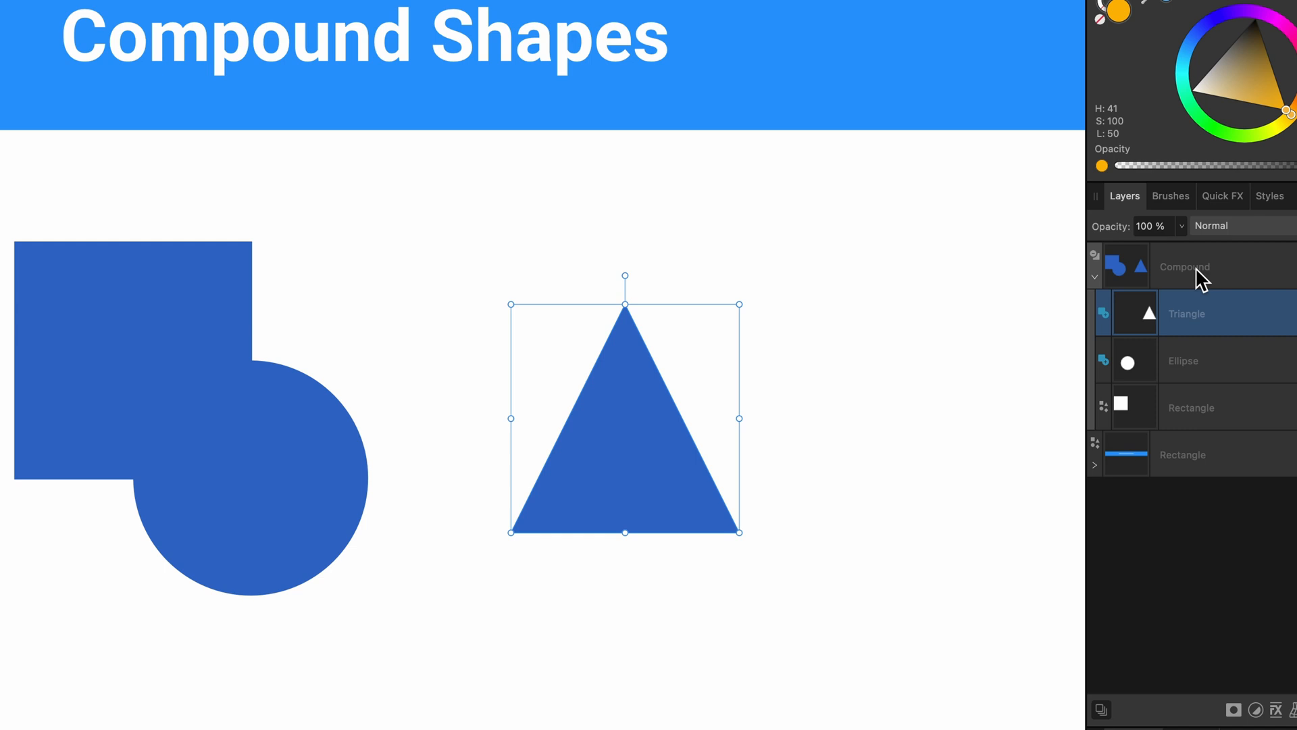
{"action": "mouse_move", "coordinate": [712, 410]}
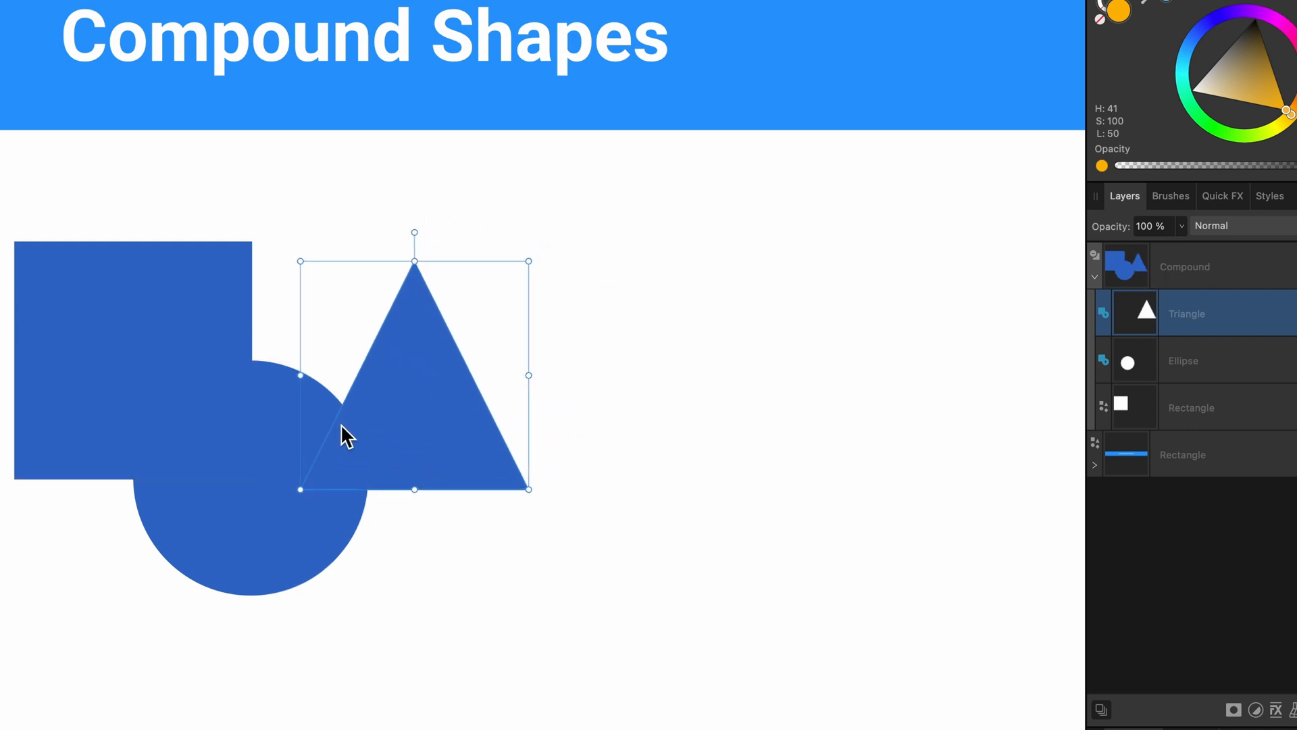
{"action": "left_click", "coordinate": [1184, 266]}
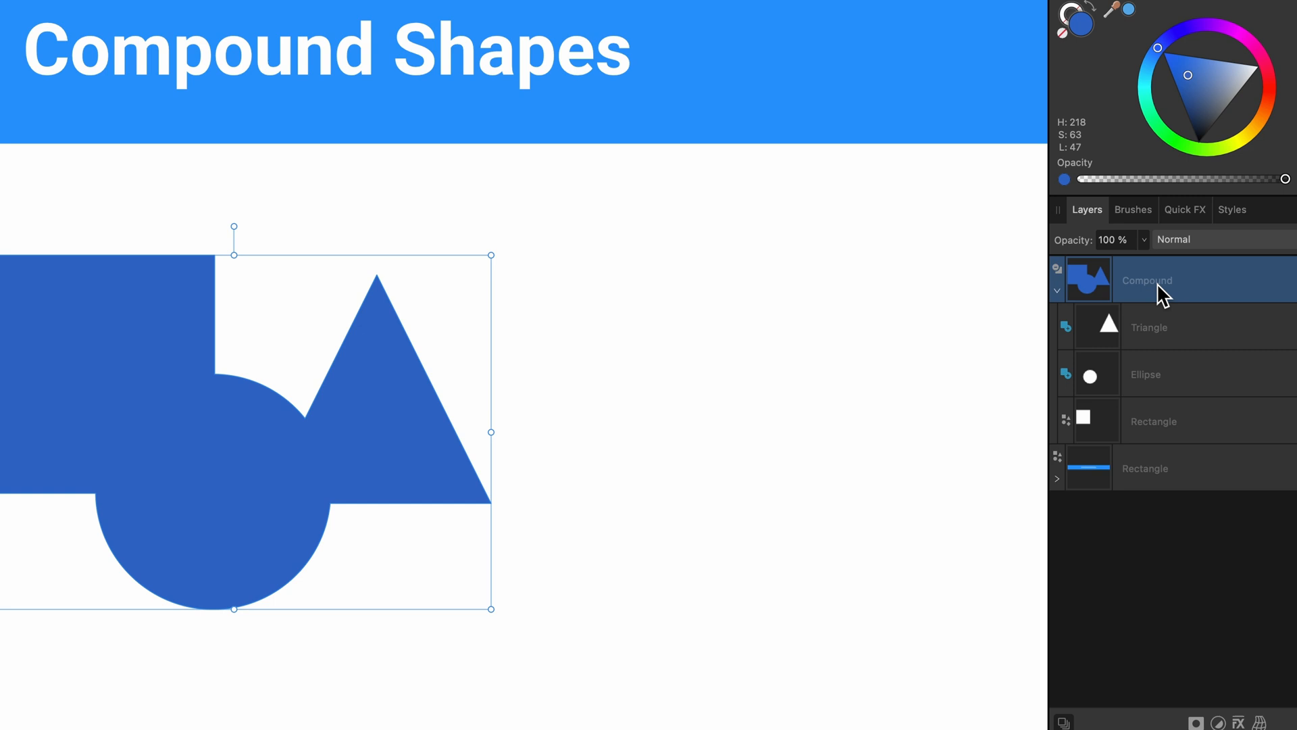
{"action": "left_click", "coordinate": [1226, 93]}
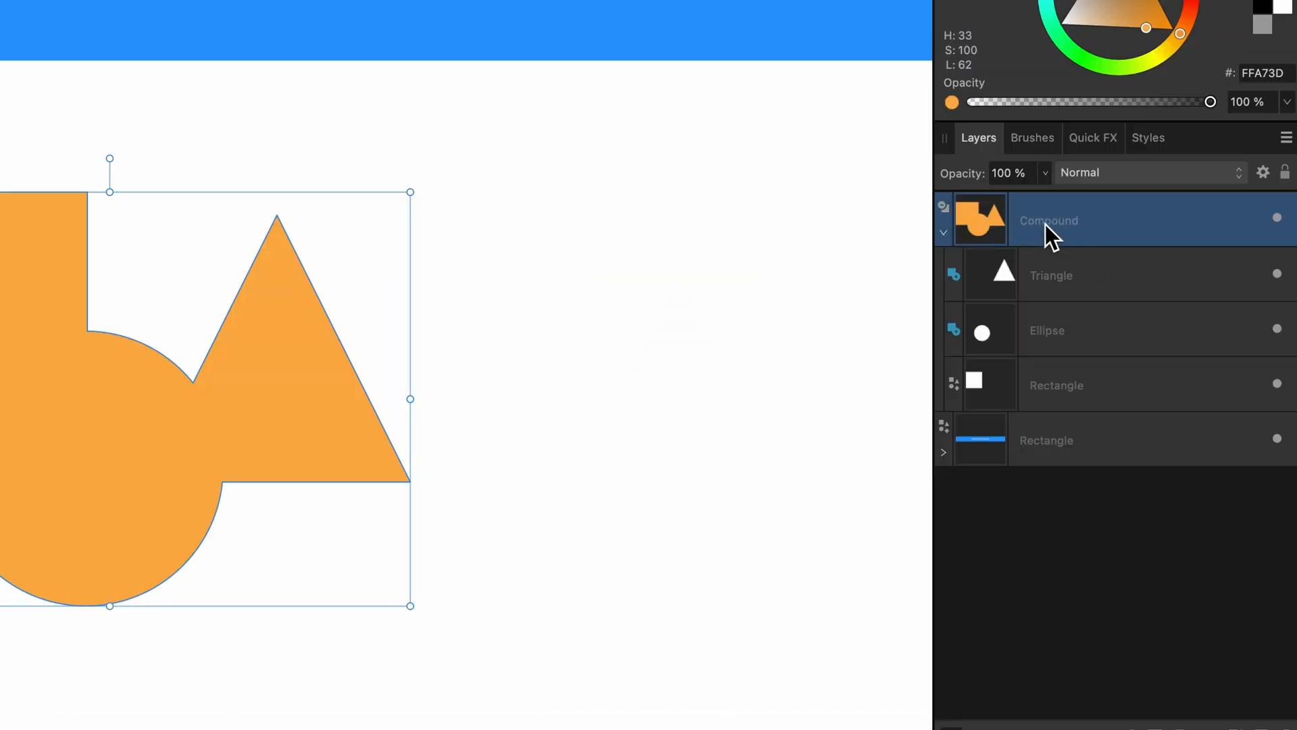
- Add the star to the compound, position it below the circle, and reselect the compound
{"action": "left_click", "coordinate": [1051, 276]}
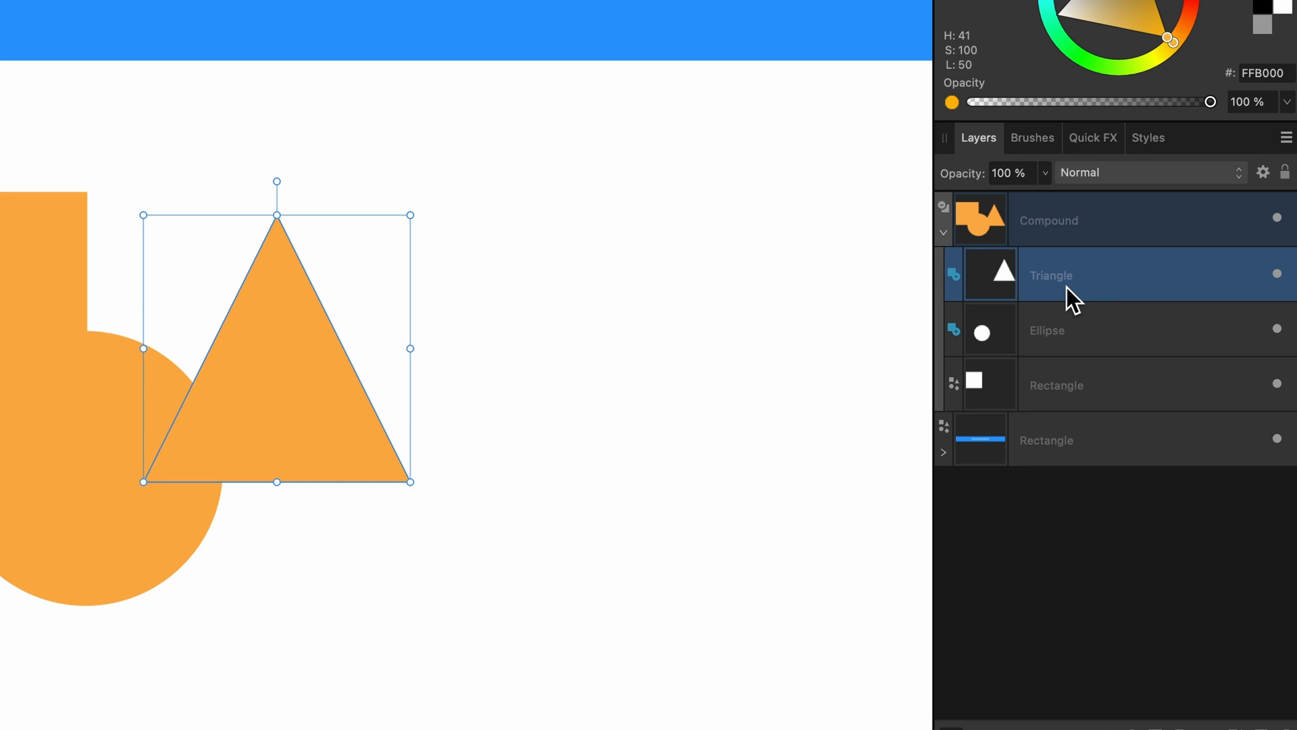
{"action": "left_click", "coordinate": [1048, 220]}
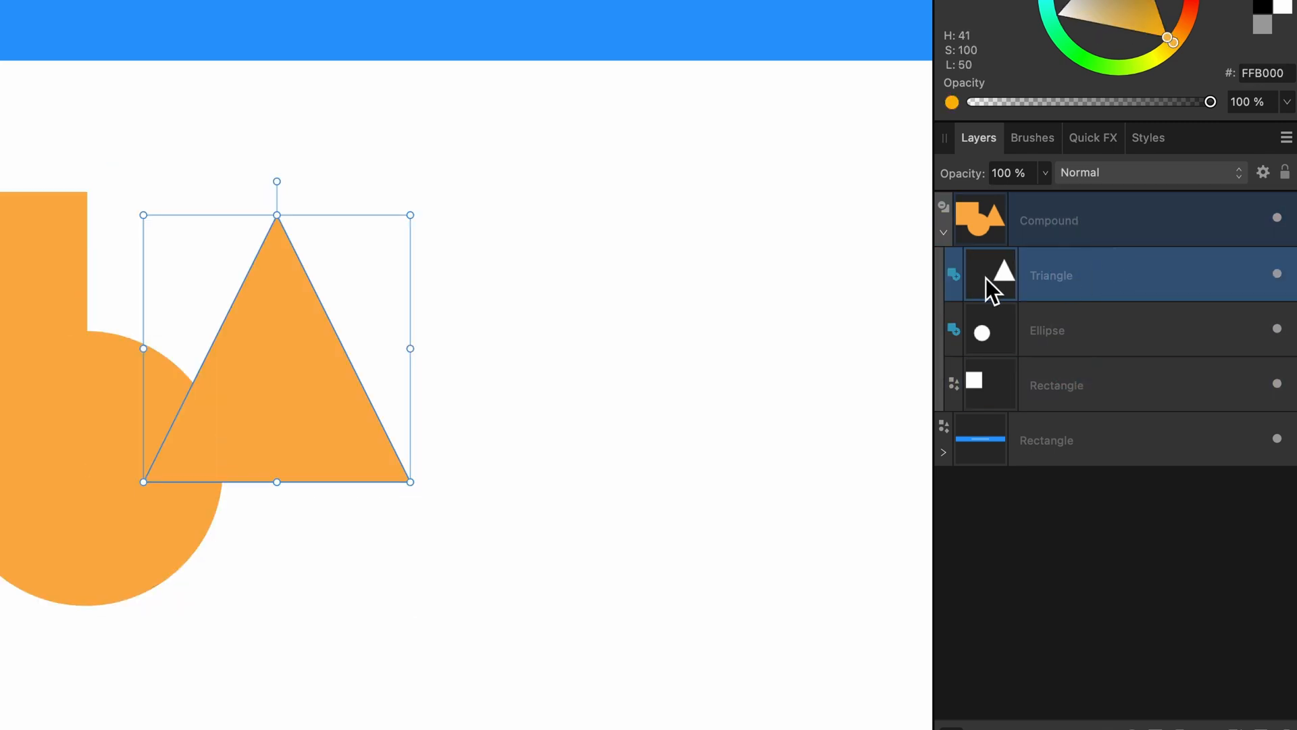
{"action": "mouse_move", "coordinate": [371, 335]}
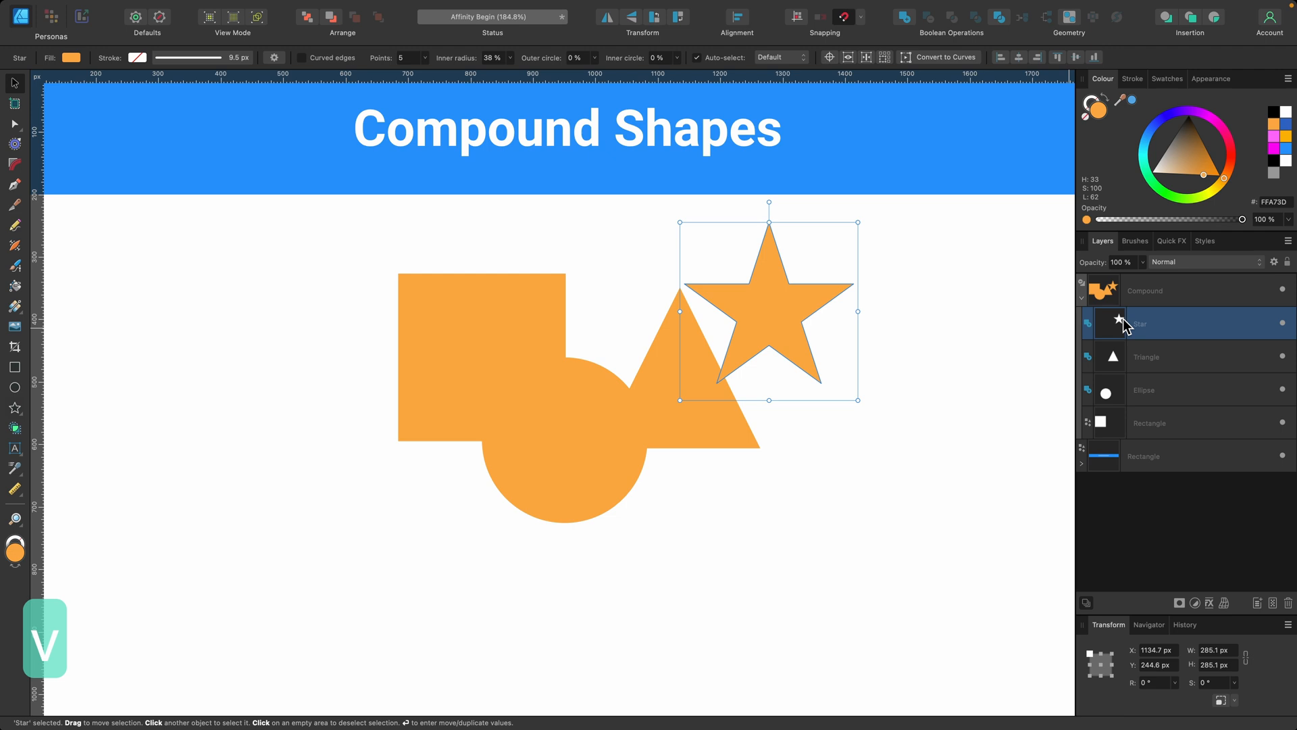
{"action": "left_click_drag", "start_coordinate": [768, 310], "coordinate": [599, 556]}
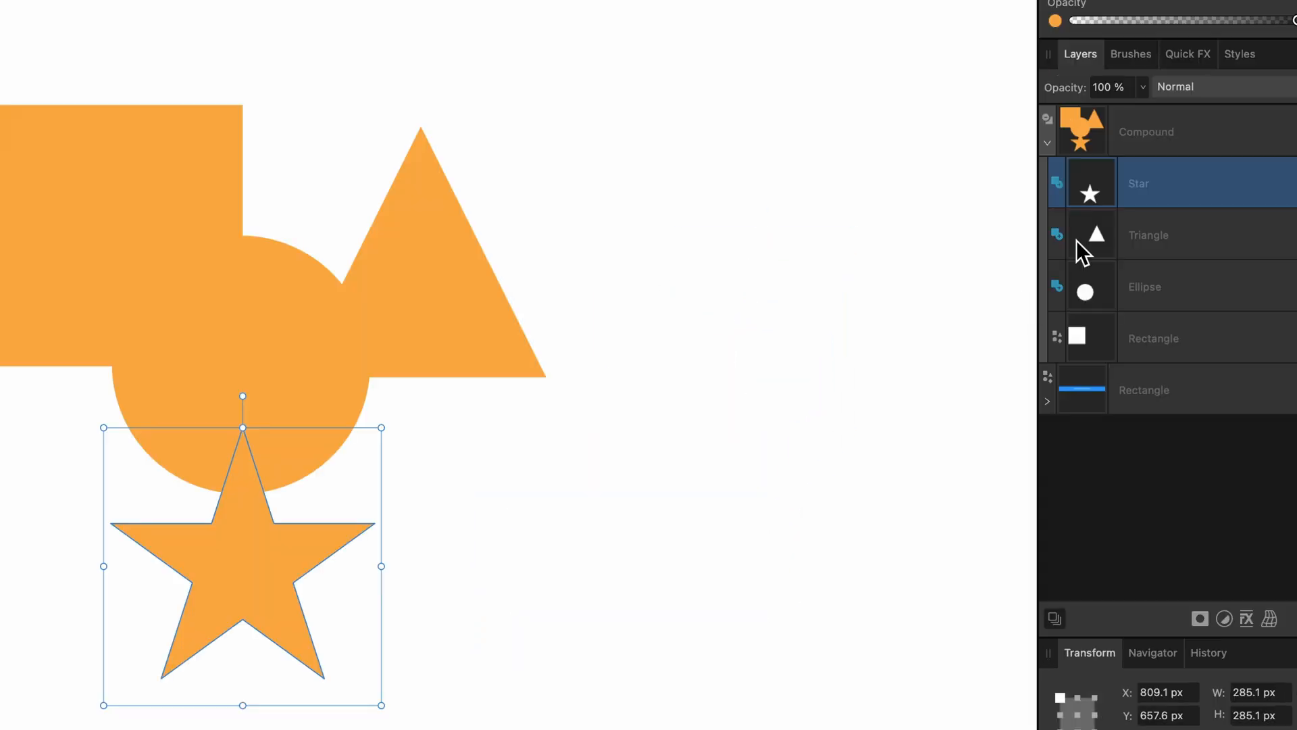
{"action": "left_click", "coordinate": [1056, 184]}
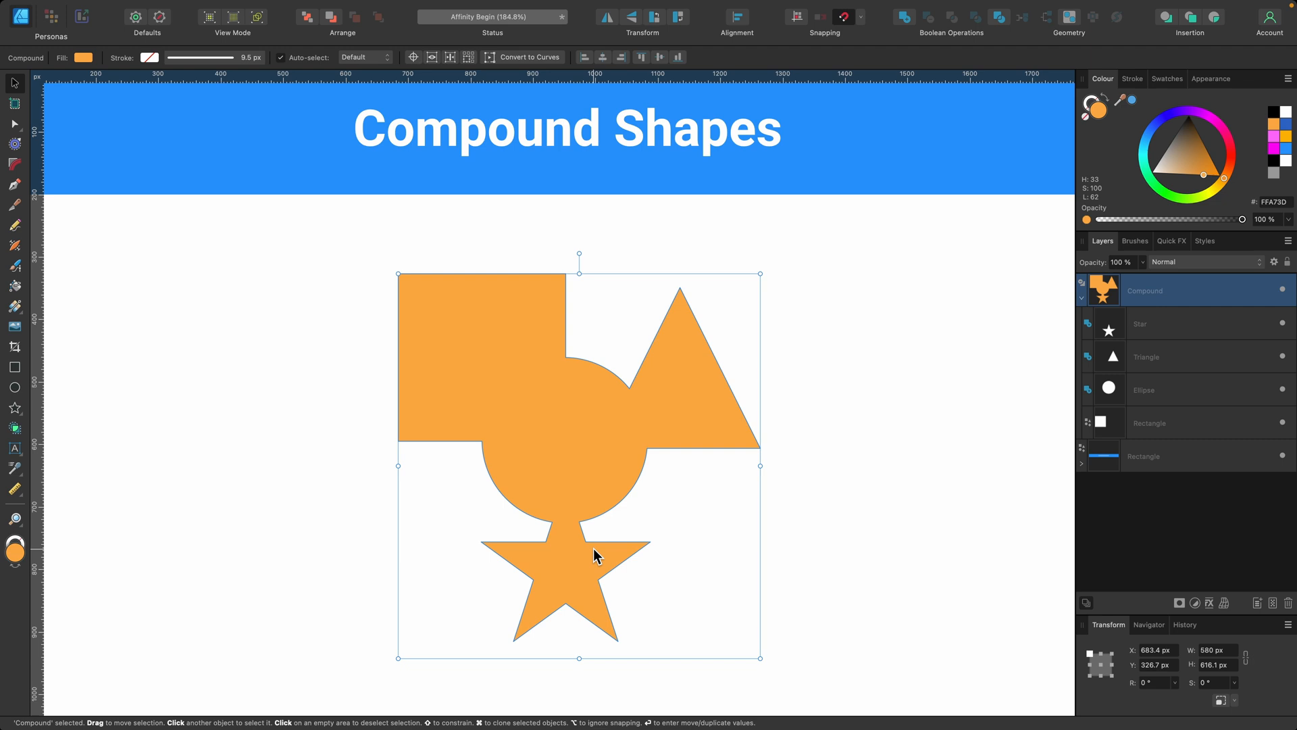
{"action": "mouse_move", "coordinate": [595, 571]}
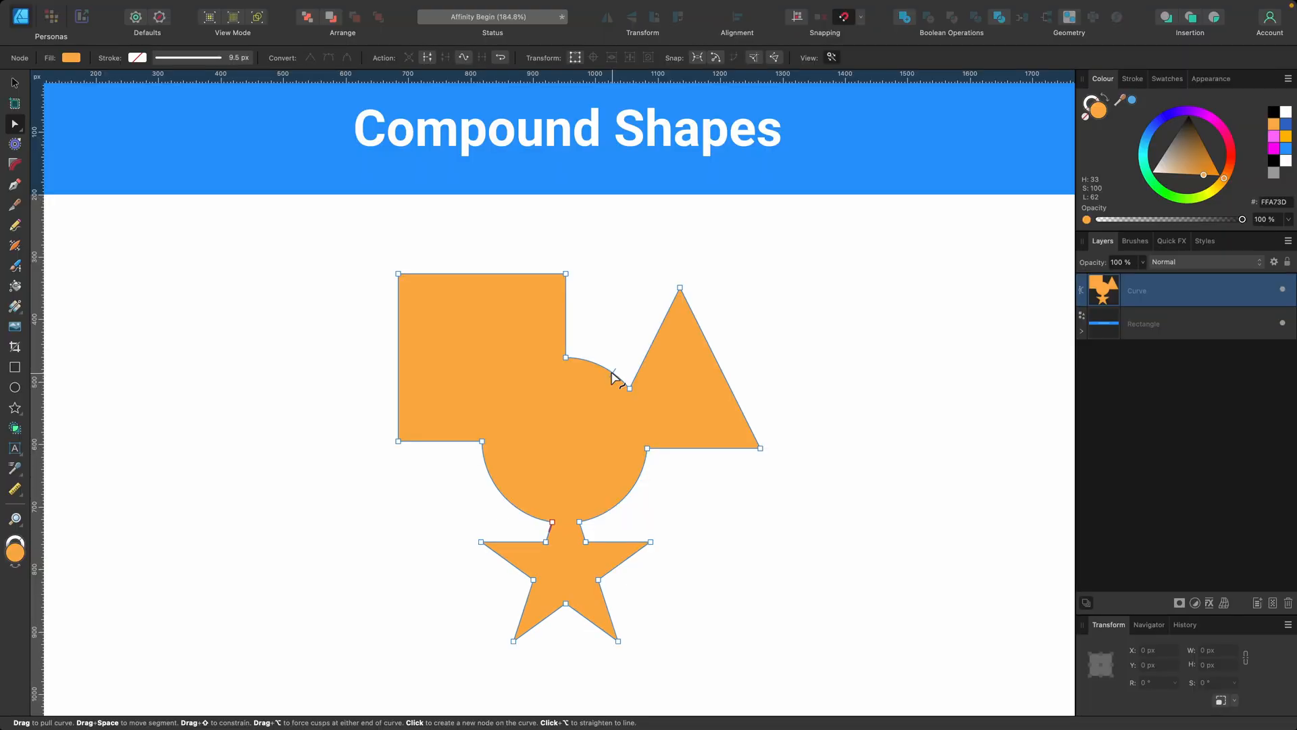
{"action": "key", "text": "cmd+z"}
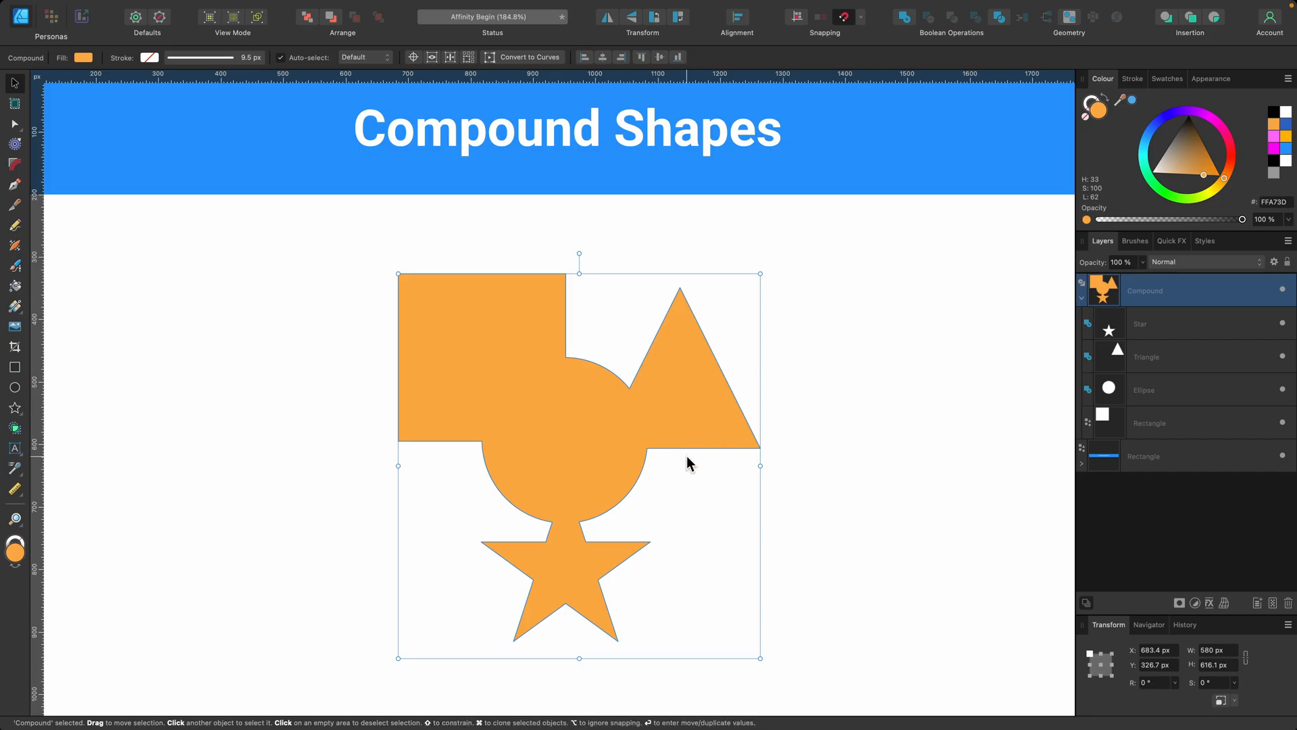
{"action": "mouse_move", "coordinate": [1161, 336]}
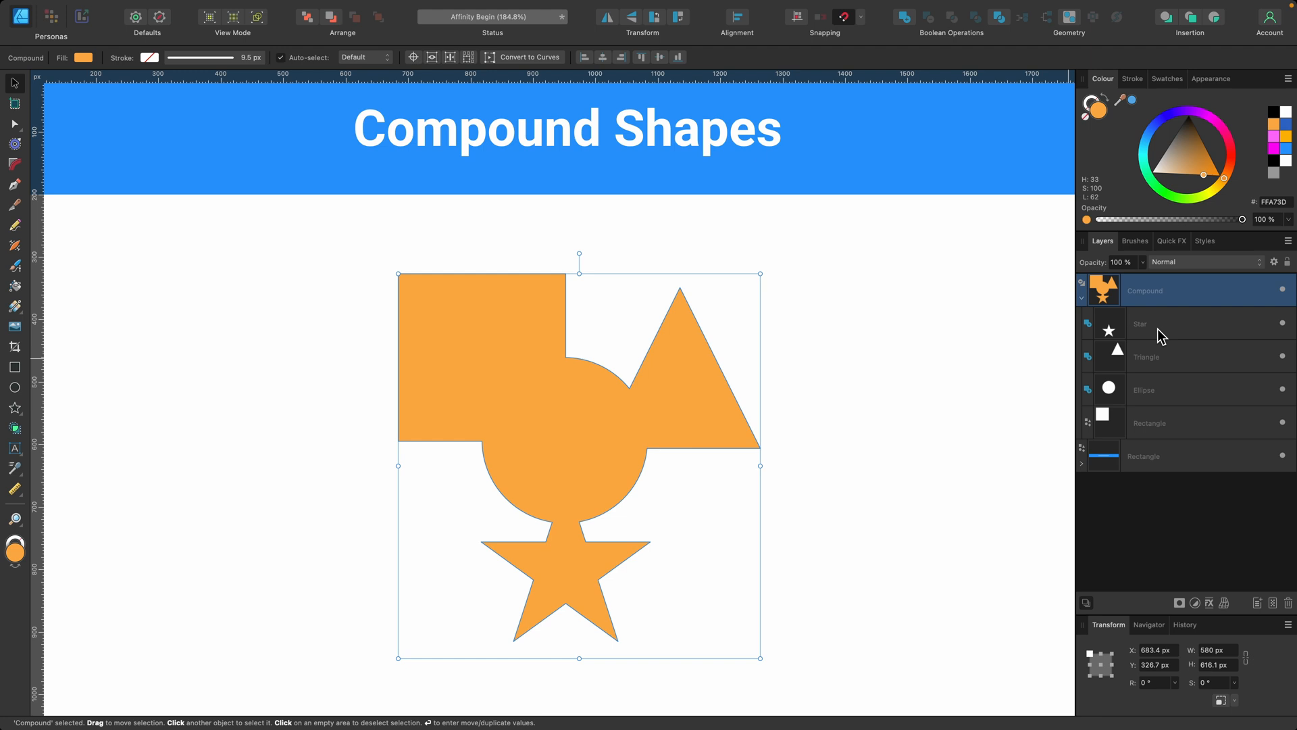